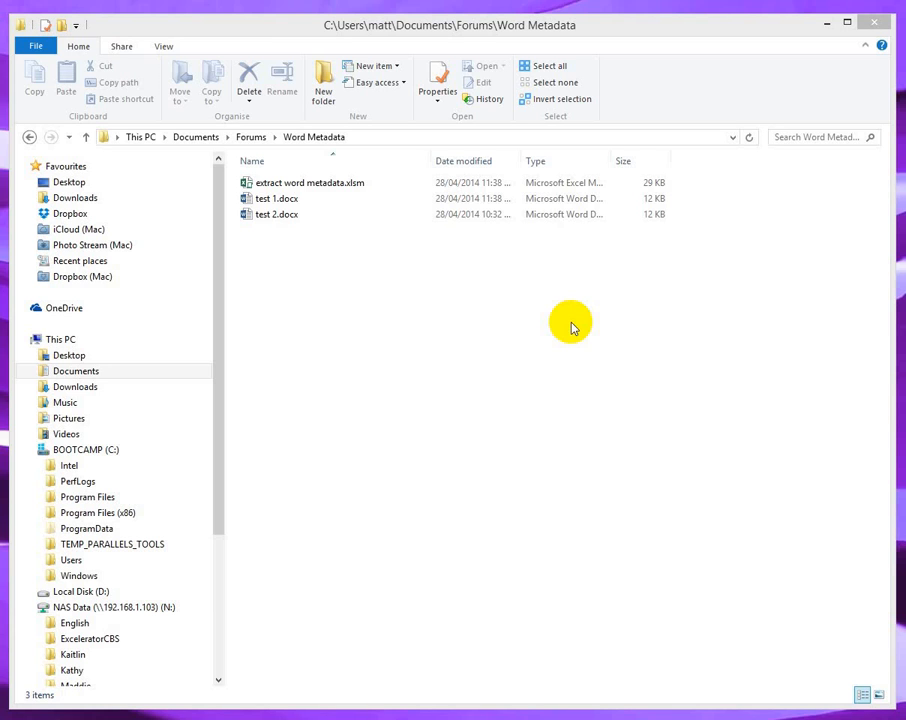
# - Open test 1.docx in Word and view its document properties and metadata
pyautogui.click(277, 214)
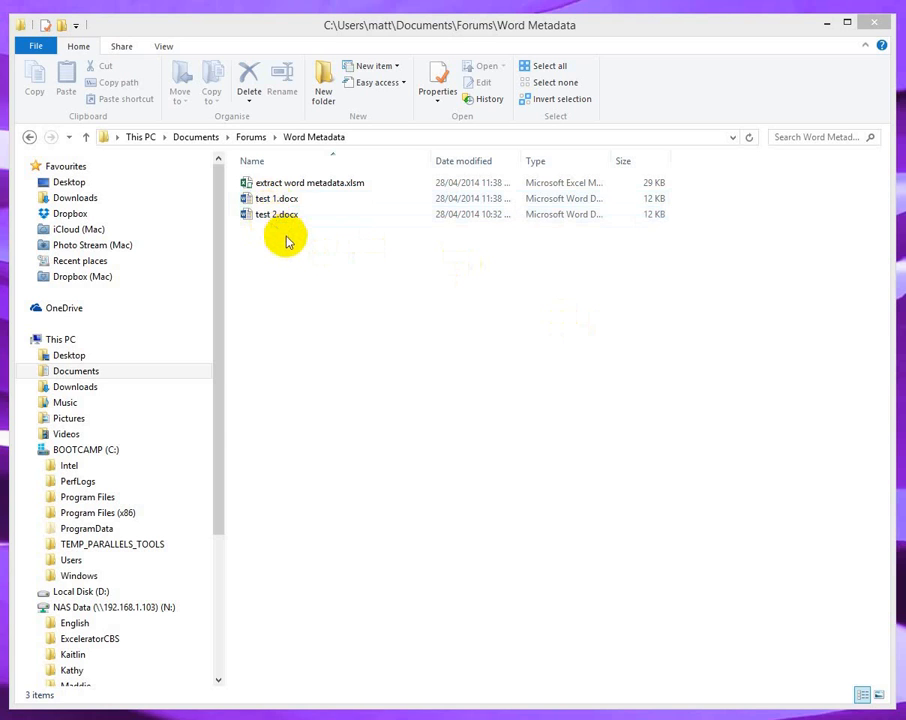
pyautogui.click(278, 214)
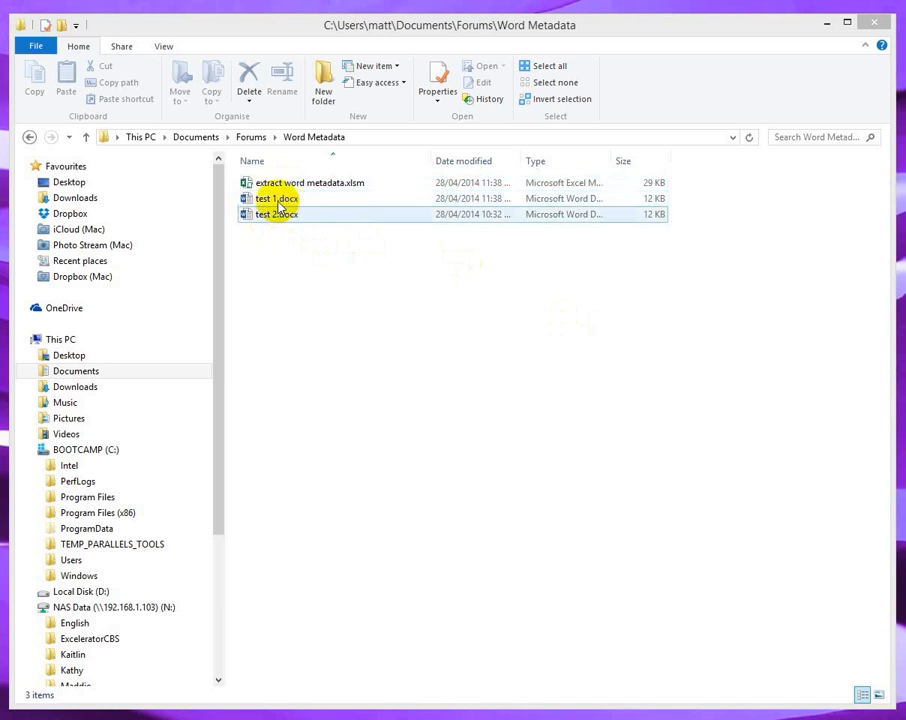
pyautogui.click(283, 198)
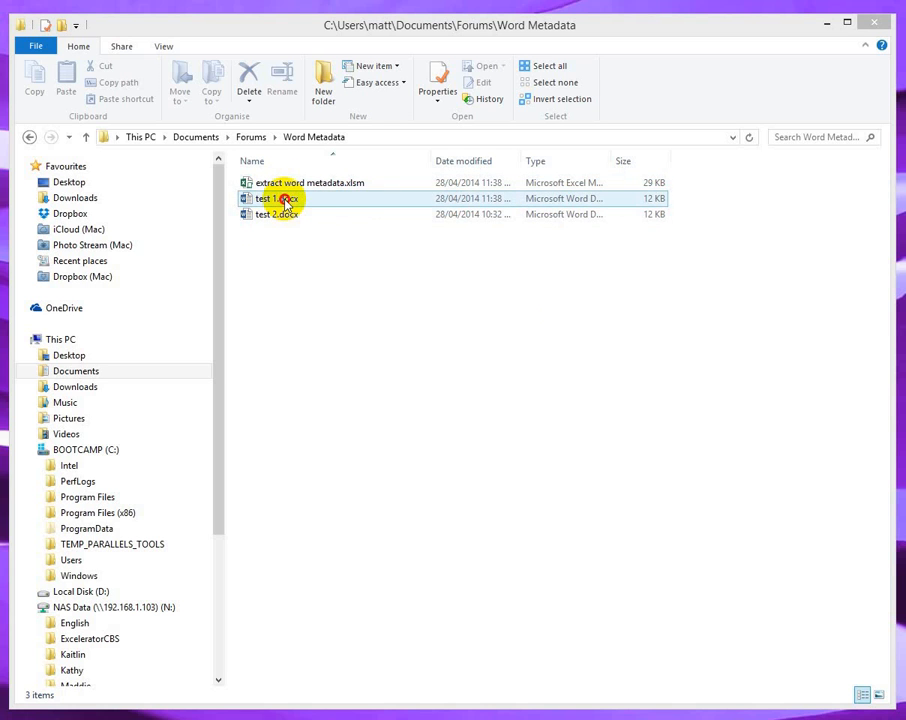
pyautogui.doubleClick(268, 198)
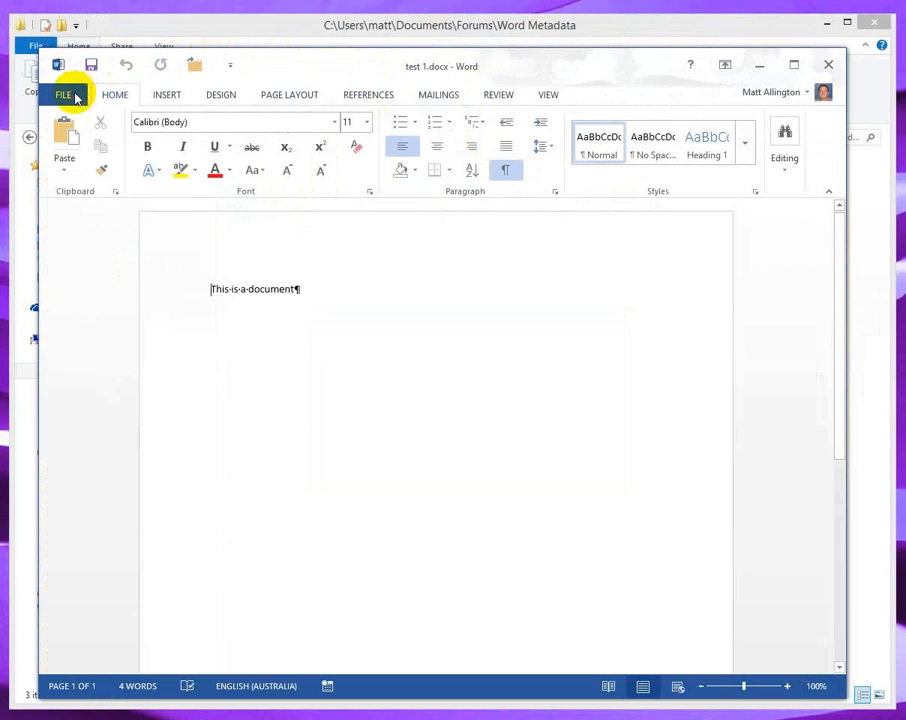
pyautogui.click(63, 94)
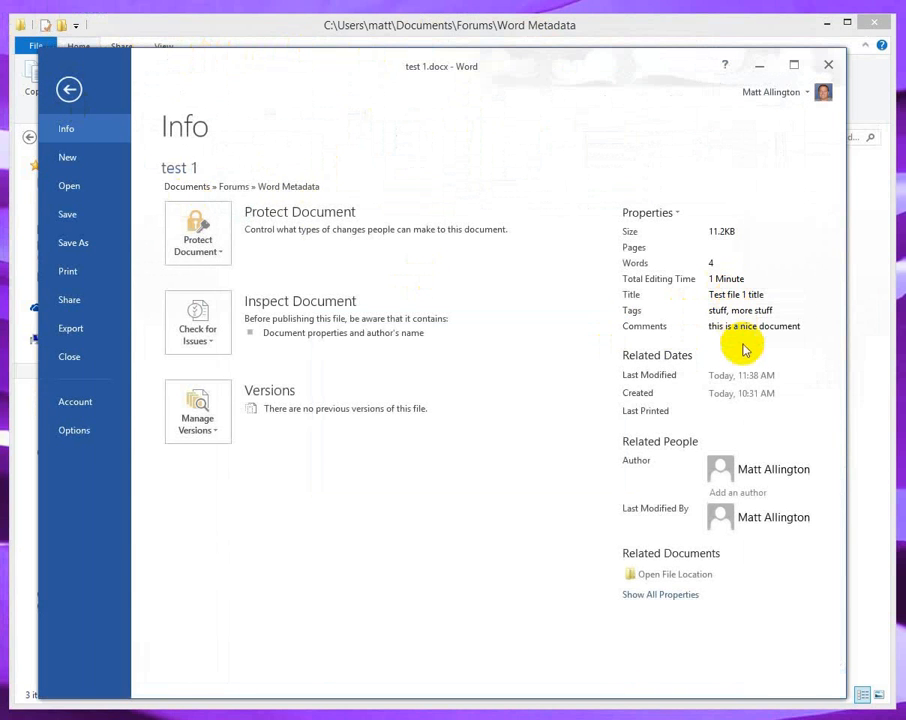
pyautogui.moveTo(727, 531)
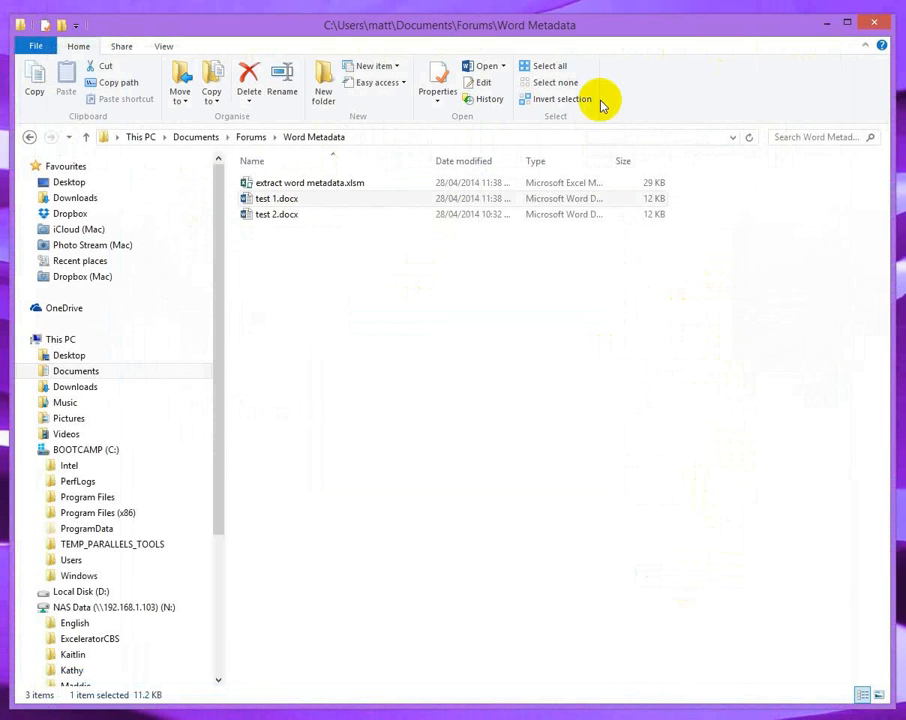
# - Open extract word metadata.xlsm and preview Query1's details, bringing up its edit options
pyautogui.click(296, 190)
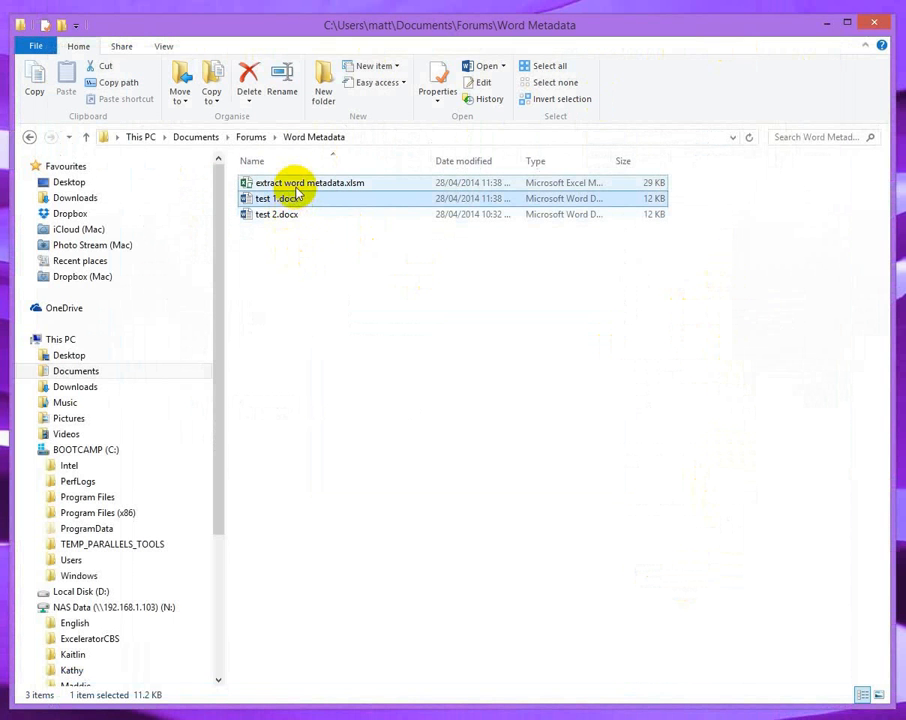
pyautogui.doubleClick(310, 182)
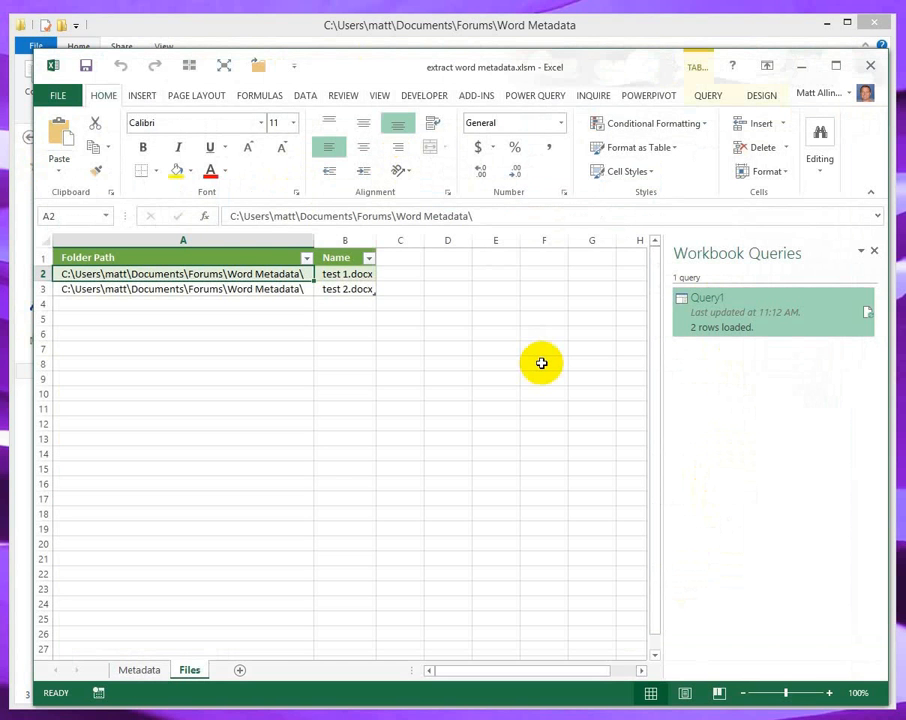
pyautogui.moveTo(555, 170)
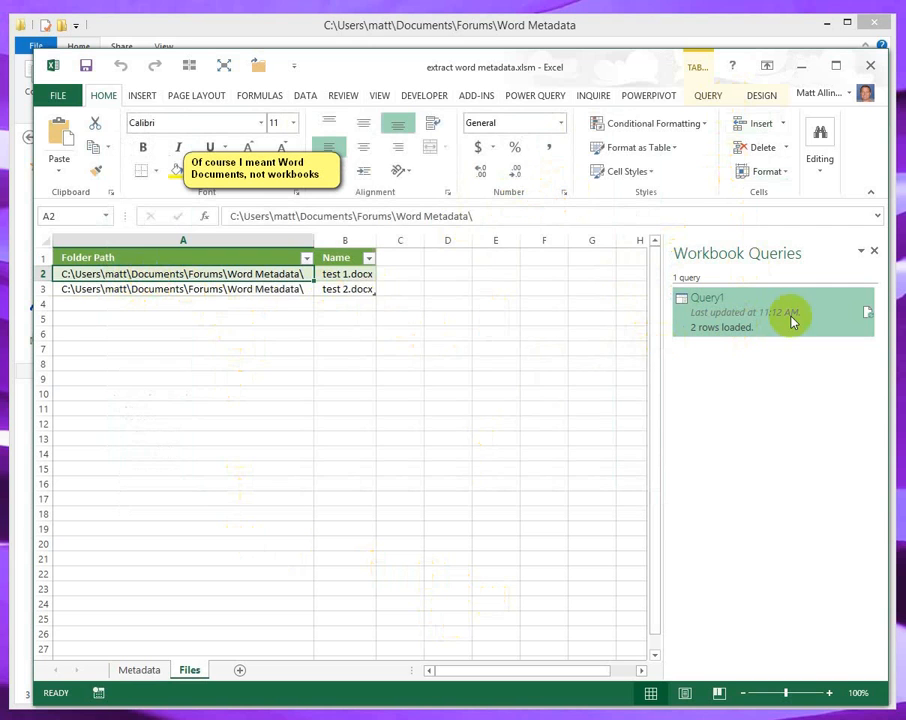
pyautogui.click(775, 312)
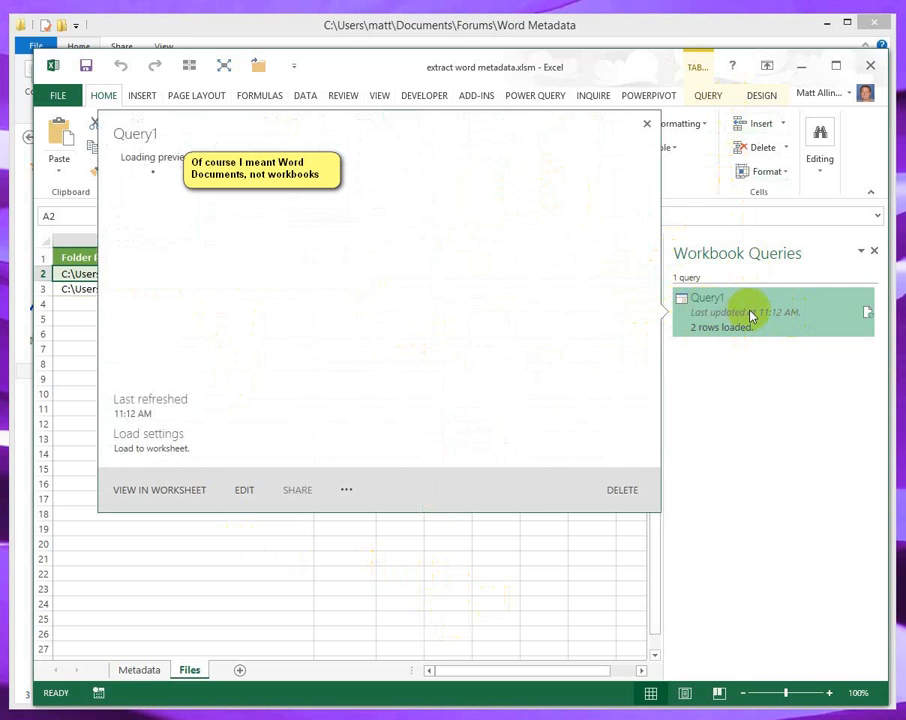
pyautogui.rightClick(774, 312)
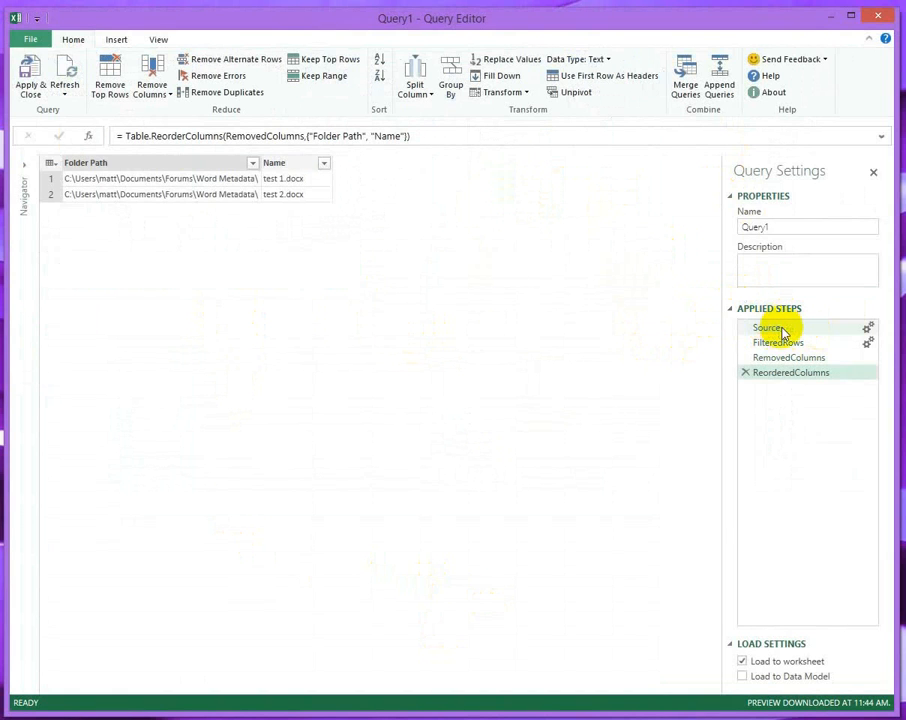
# - Inspect the Source step's folder setting and keep the Word Metadata folder unchanged
pyautogui.click(866, 330)
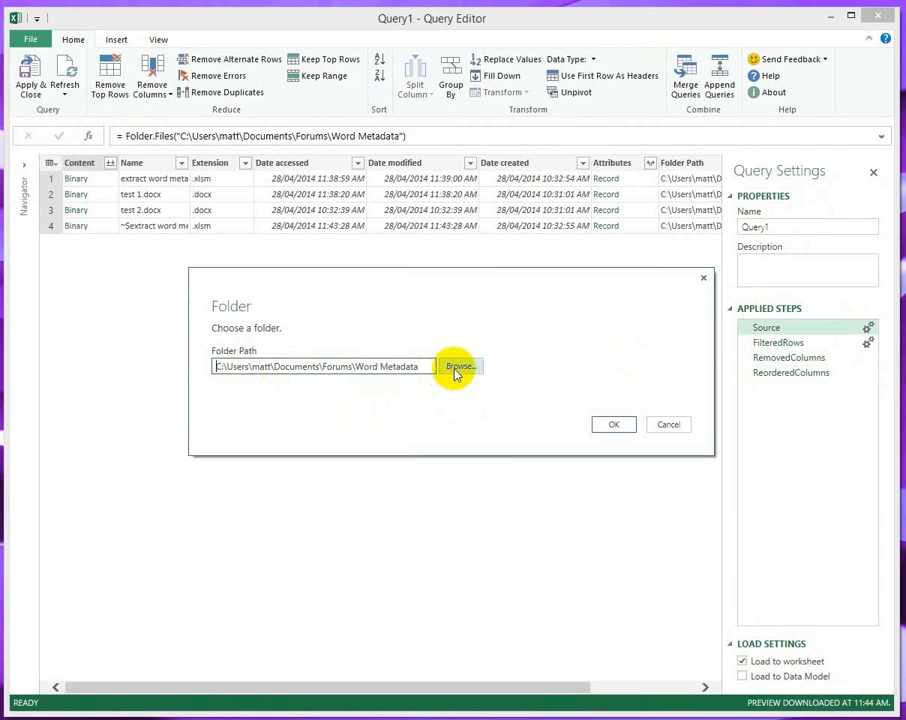
pyautogui.click(459, 366)
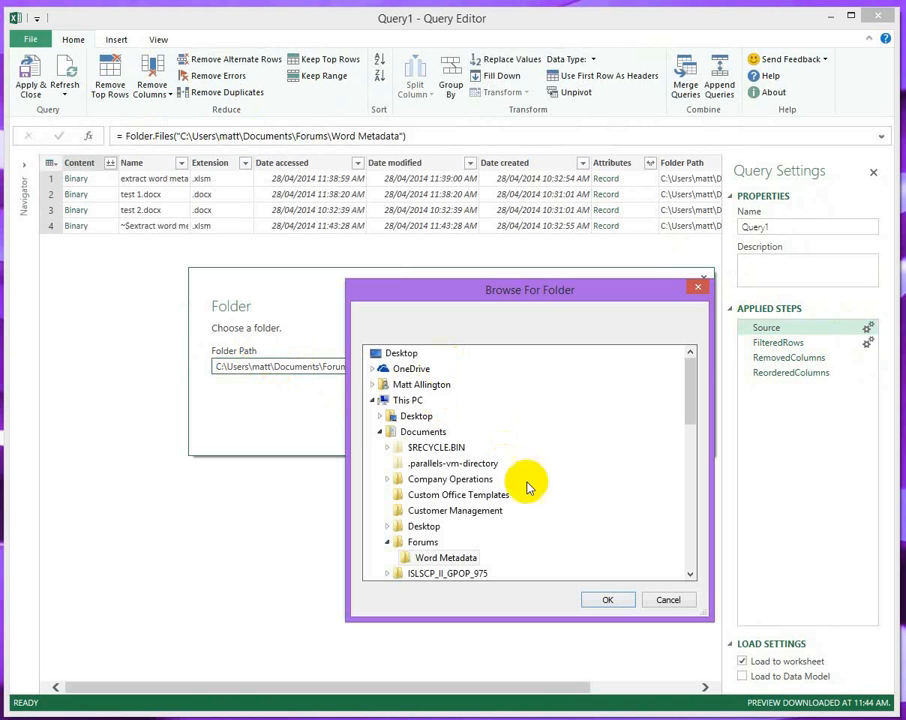
pyautogui.click(607, 599)
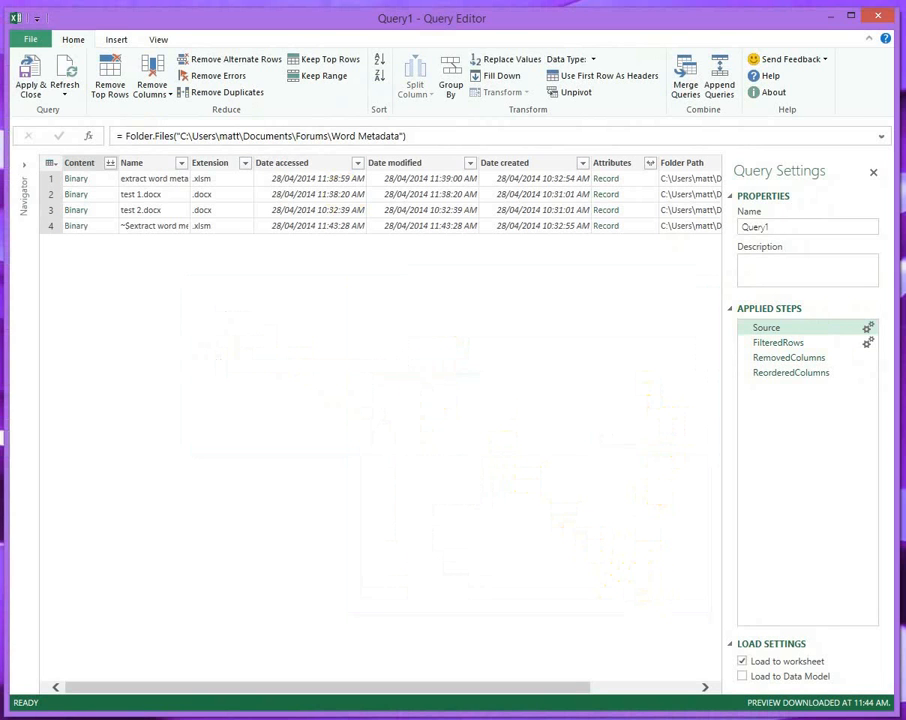
# - Close the Query Editor without changes and view the Files and Metadata sheets
pyautogui.click(47, 75)
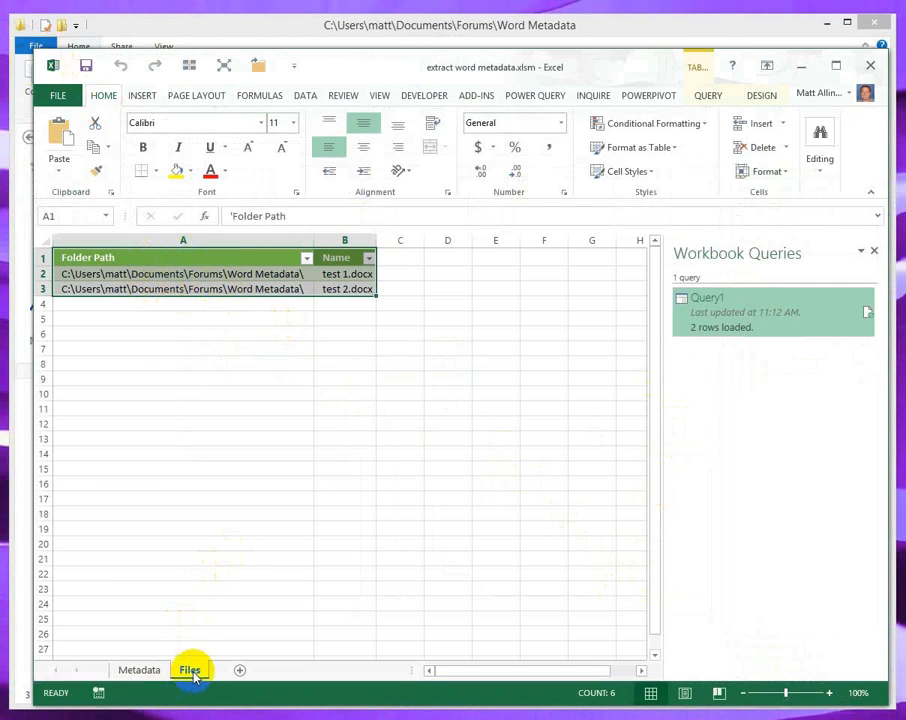
pyautogui.click(189, 670)
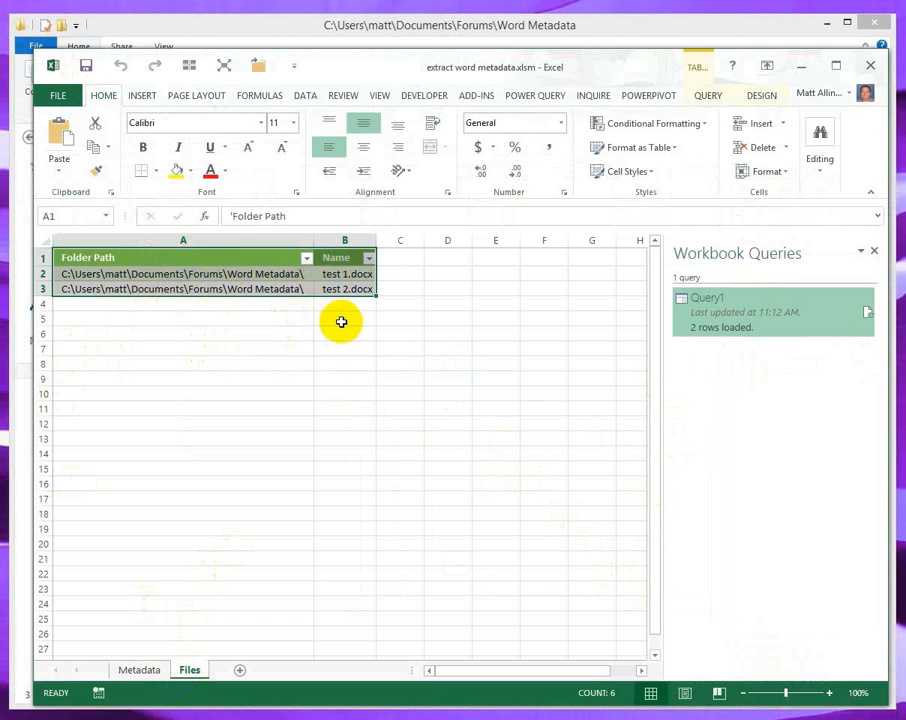
pyautogui.click(424, 95)
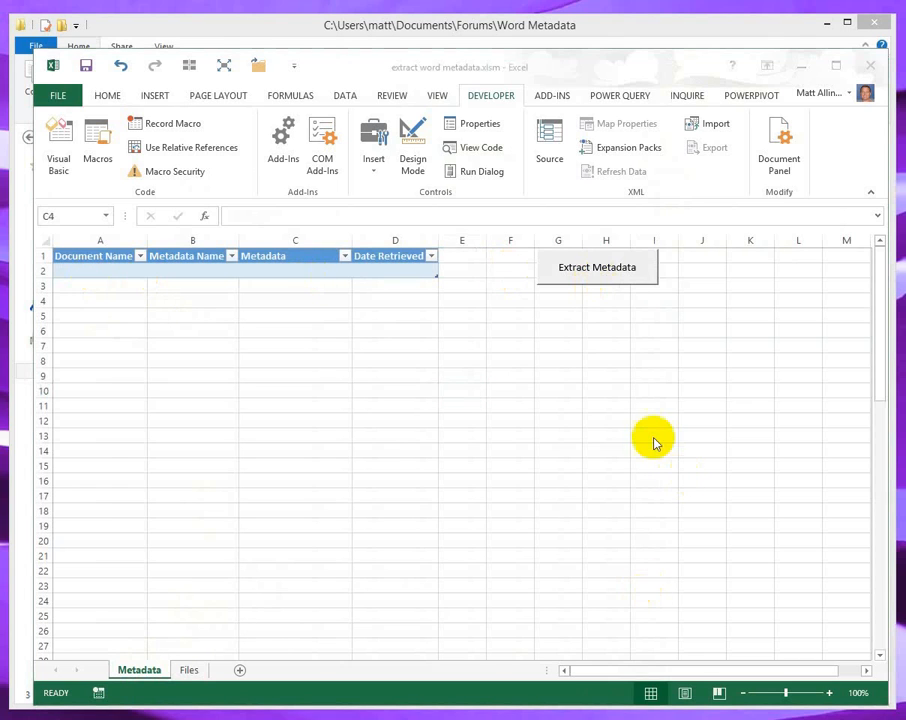
pyautogui.moveTo(571, 388)
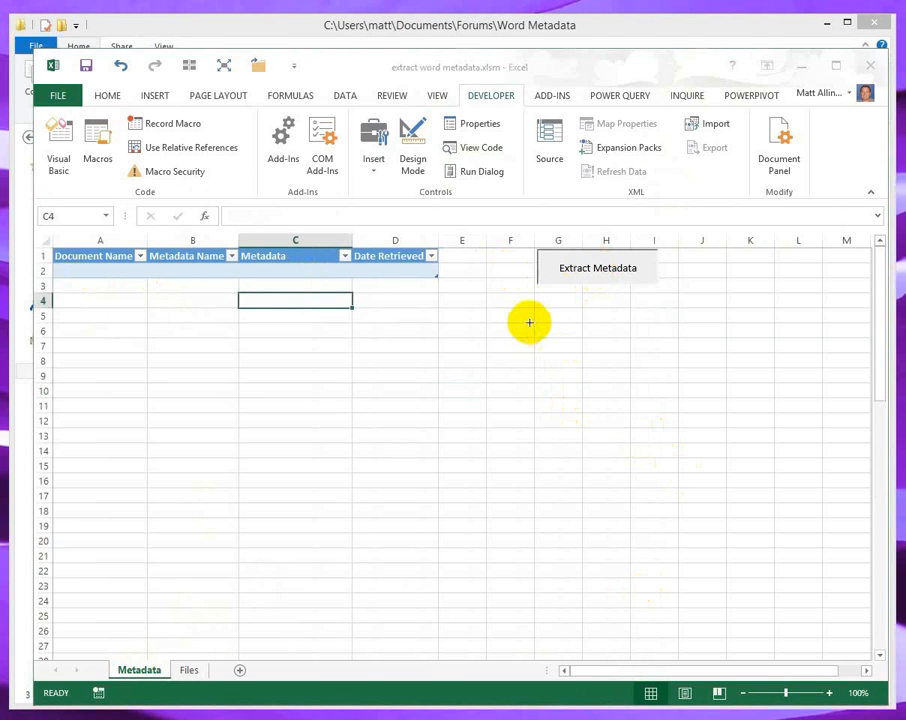
# - Run the Extract Metadata macro to fill the table for both test documents
pyautogui.click(597, 267)
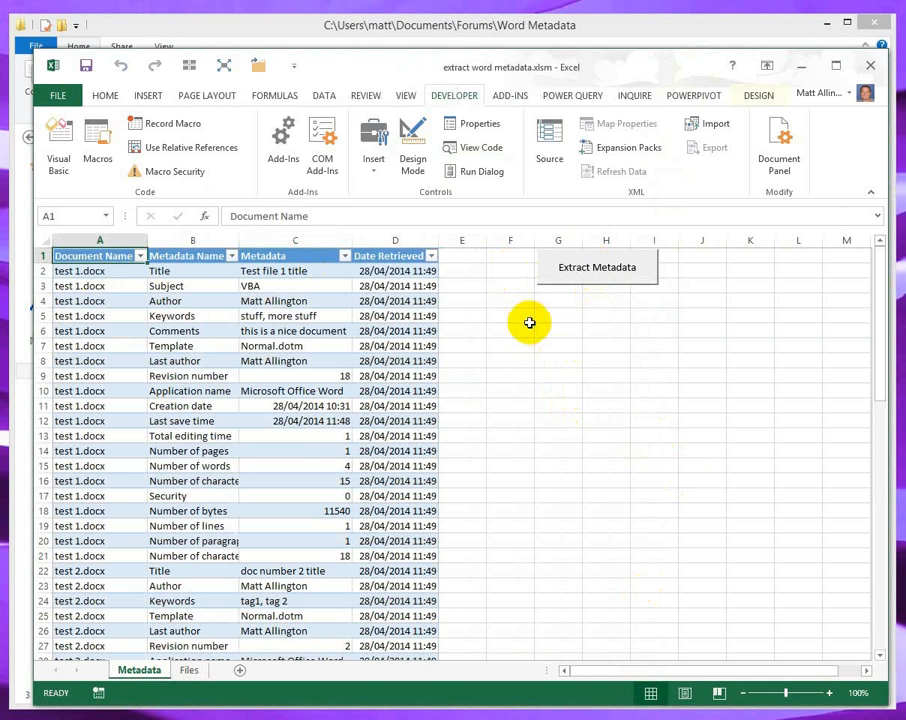